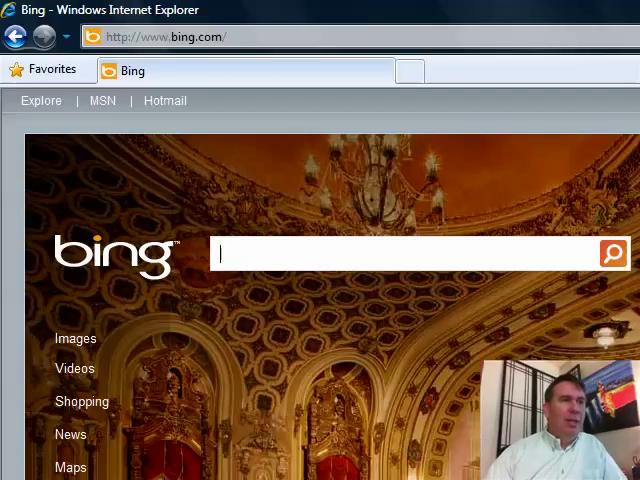
{"action": "left_click", "coordinate": [165, 37]}
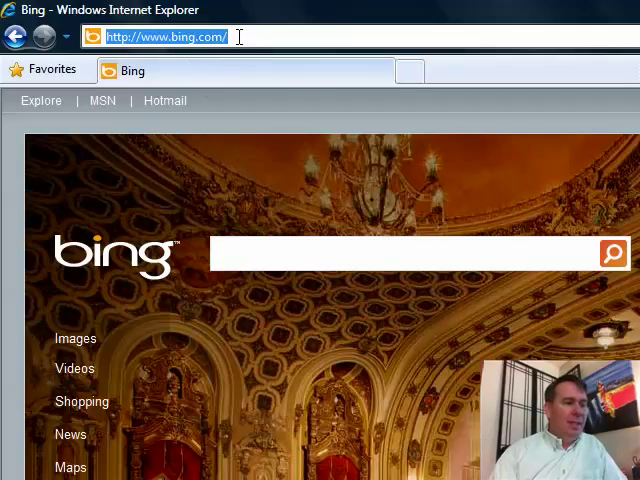
{"action": "type", "text": "www.mrexcel"}
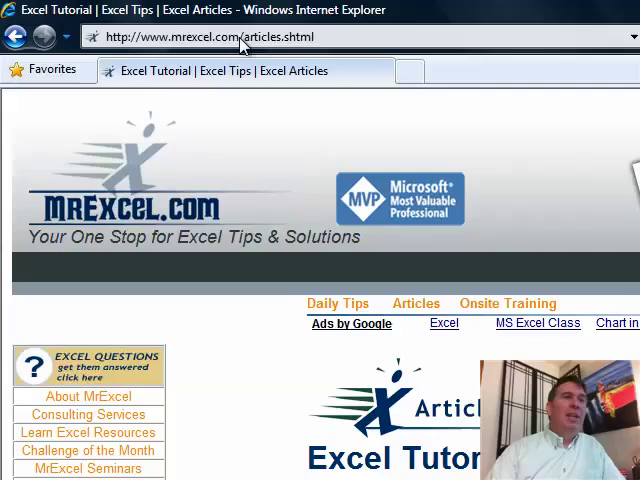
{"action": "scroll", "scroll_direction": "down", "scroll_amount": 3}
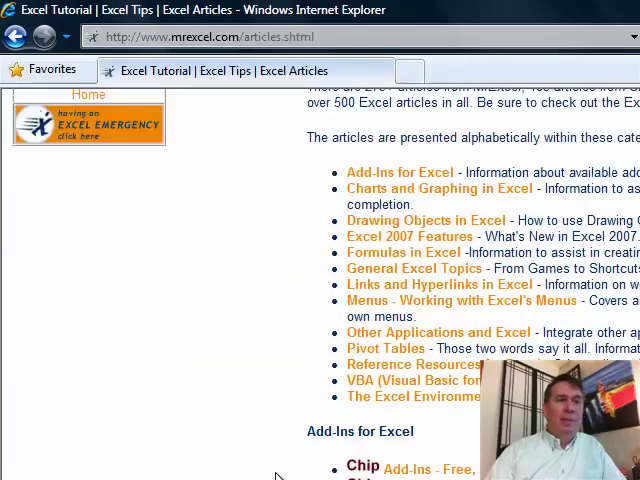
{"action": "scroll", "scroll_direction": "down", "scroll_amount": 3}
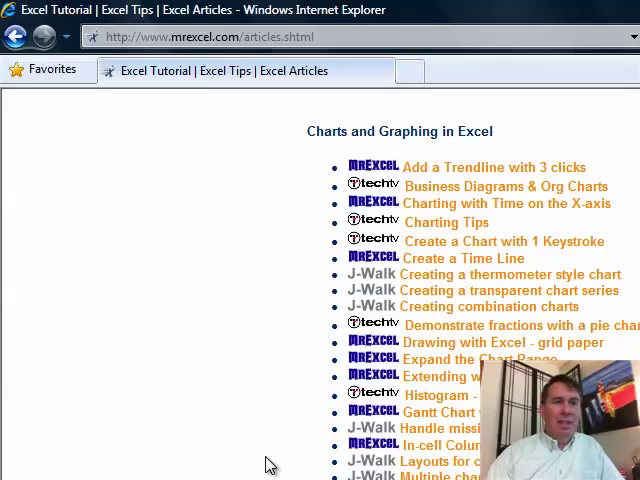
{"action": "scroll", "scroll_direction": "down", "scroll_amount": 3}
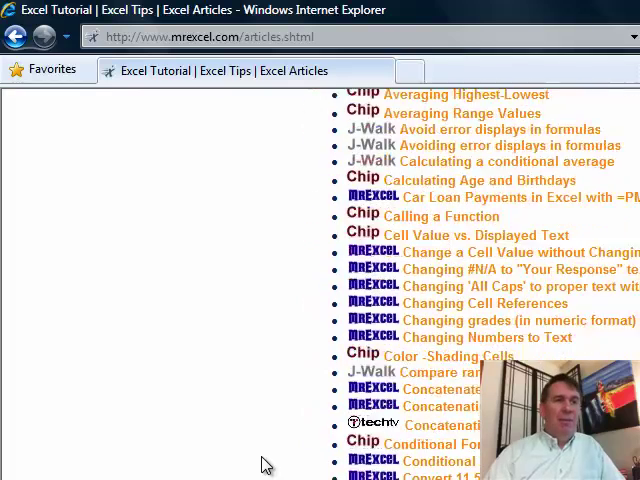
{"action": "scroll", "scroll_direction": "down", "scroll_amount": 3}
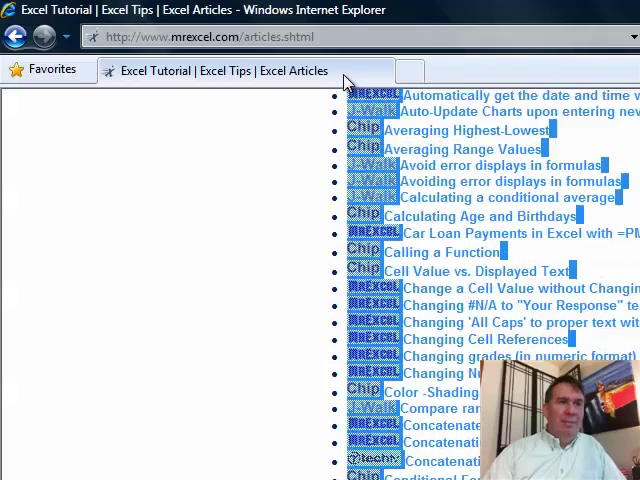
{"action": "scroll", "scroll_direction": "up", "scroll_amount": 3}
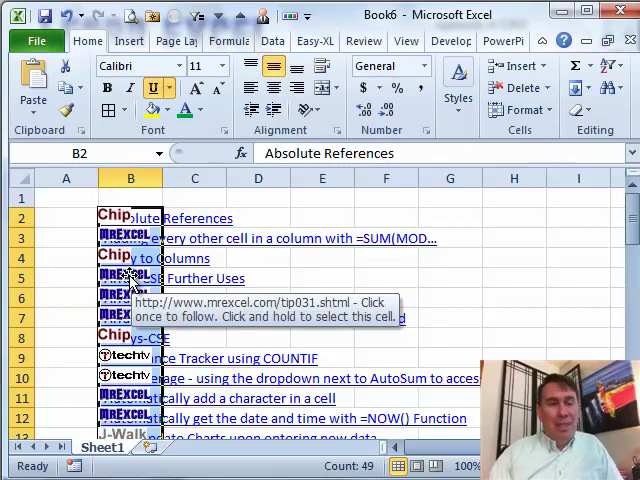
{"action": "mouse_move", "coordinate": [405, 237]}
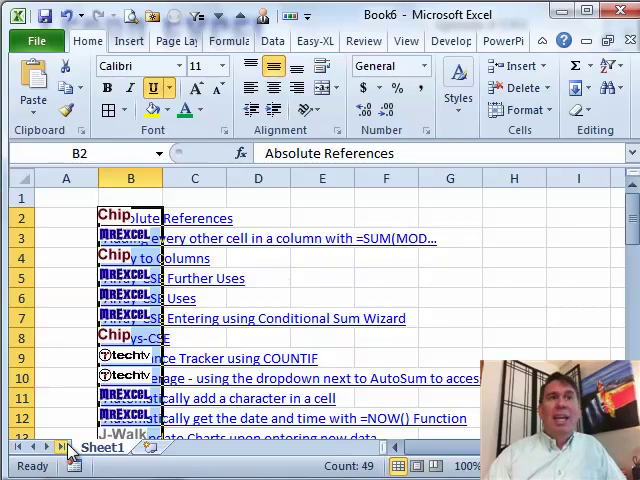
{"action": "mouse_move", "coordinate": [575, 153]}
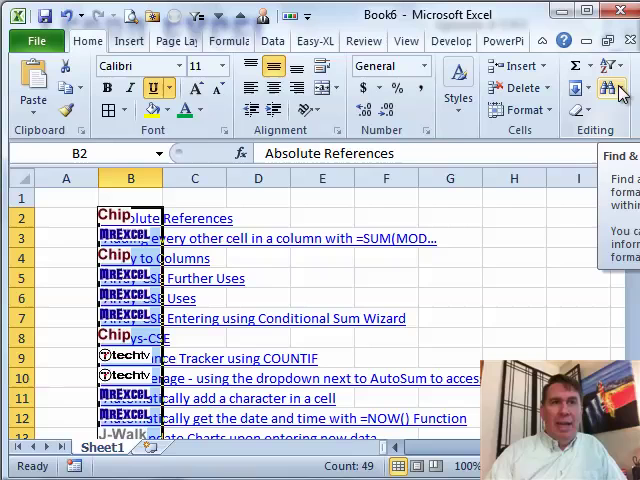
Begin selecting the pasted logo pictures beside the linked titles in column B
{"action": "left_click", "coordinate": [613, 90]}
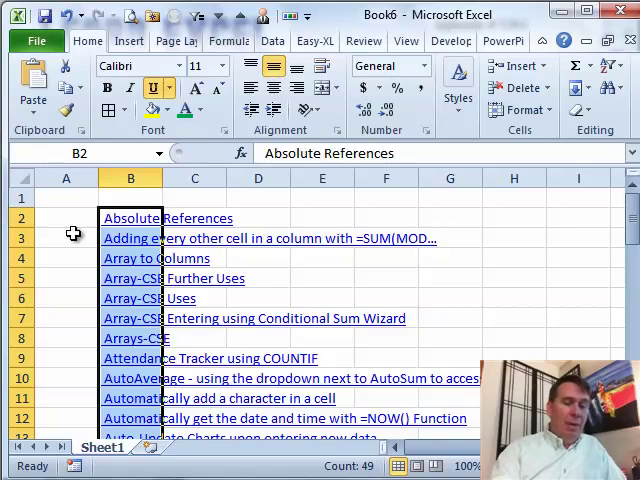
Switch to the Visual Basic editor with Alt+F11 after clearing the logos
{"action": "key", "text": "Alt+F11"}
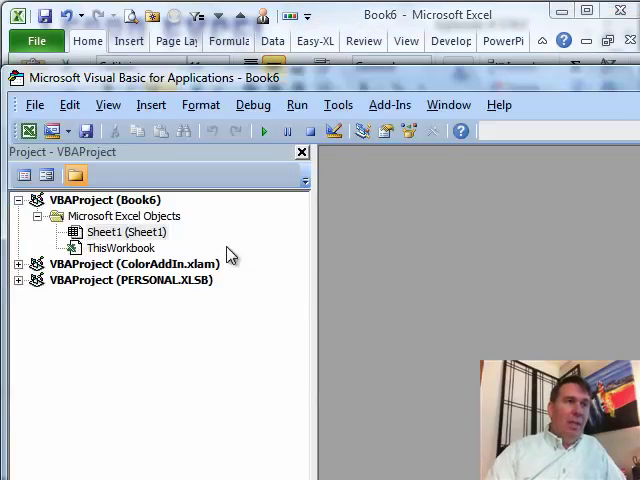
Insert a new code module into the workbook's VBA project
{"action": "left_click", "coordinate": [151, 104]}
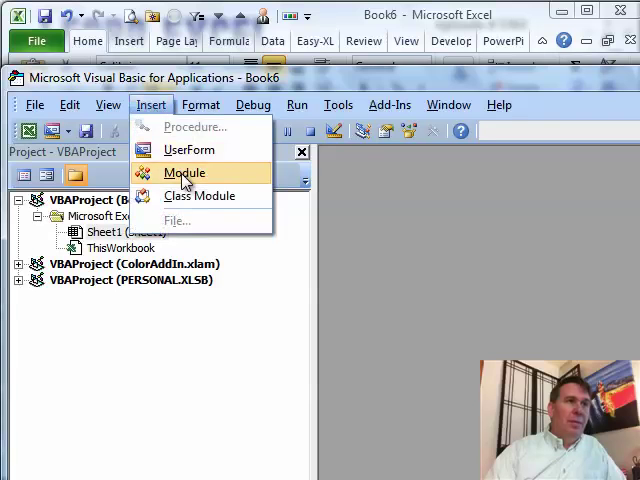
{"action": "left_click", "coordinate": [184, 173]}
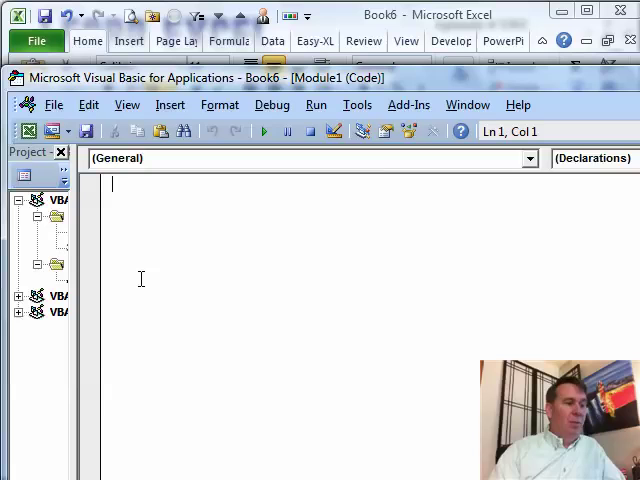
Write 'Sub GetLinks()' with 'For Each hl In ActiveSheet.Hyperlinks' as its first line
{"action": "type", "text": "Sub GetL"}
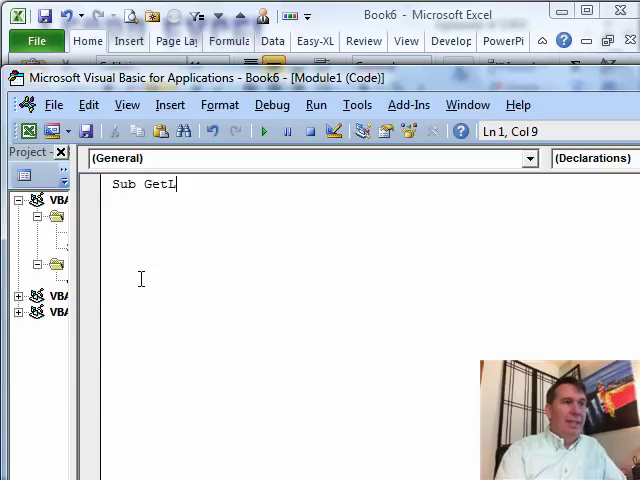
{"action": "type", "text": "inks()"}
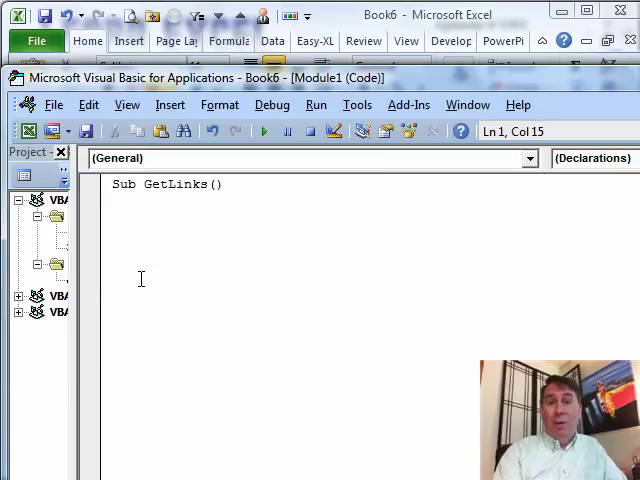
{"action": "type", "text": "for"}
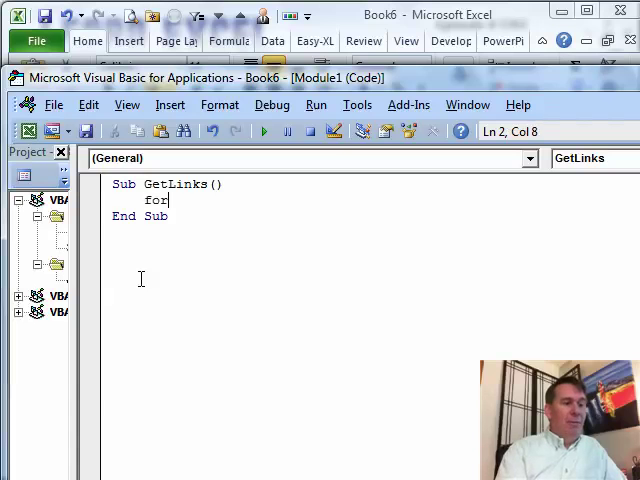
{"action": "type", "text": "each"}
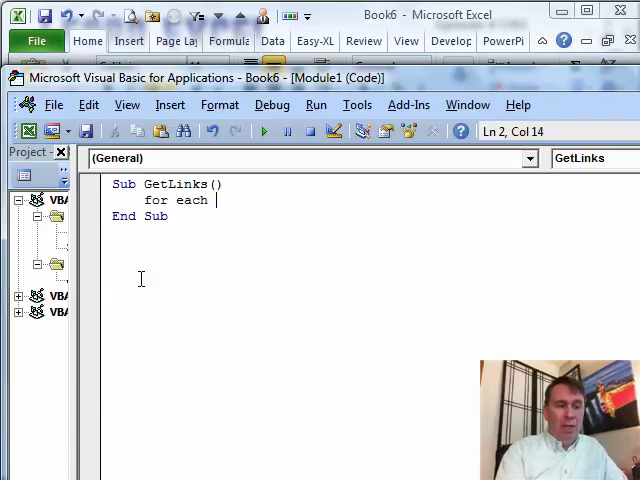
{"action": "type", "text": "hl in acti"}
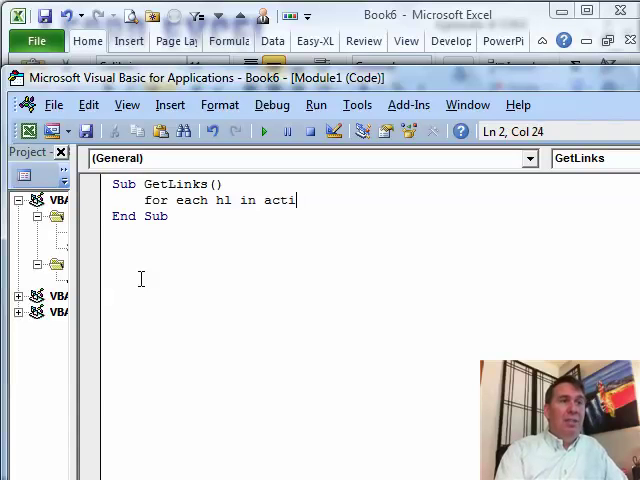
{"action": "type", "text": "vesheet.hyperlinks"}
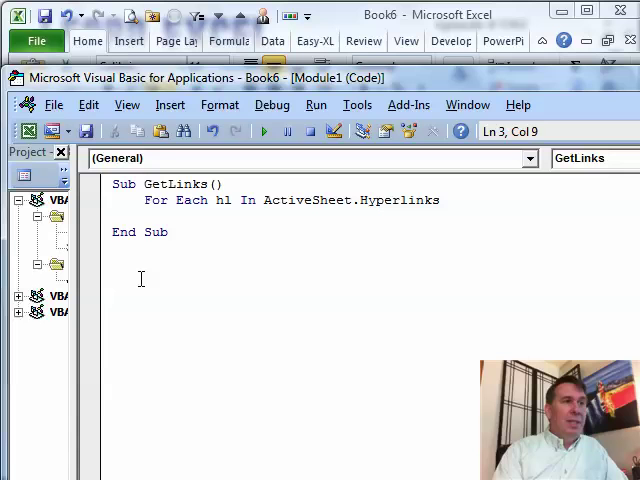
Add the loop body 'hl.Parent.Offset(0,1).Value = hl.Address' to GetLinks
{"action": "type", "text": "hl"}
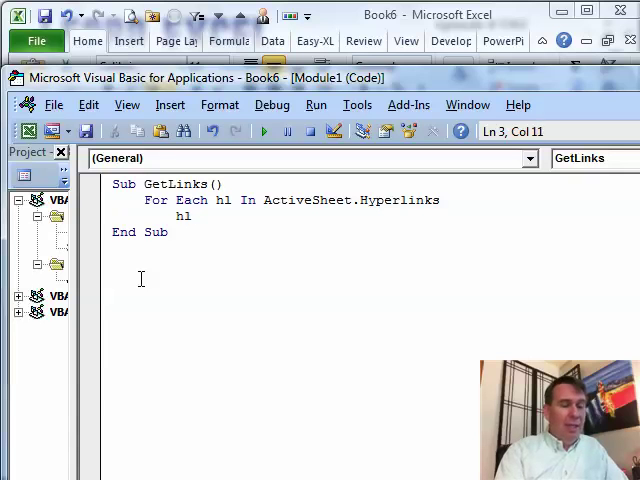
{"action": "type", "text": ".parent"}
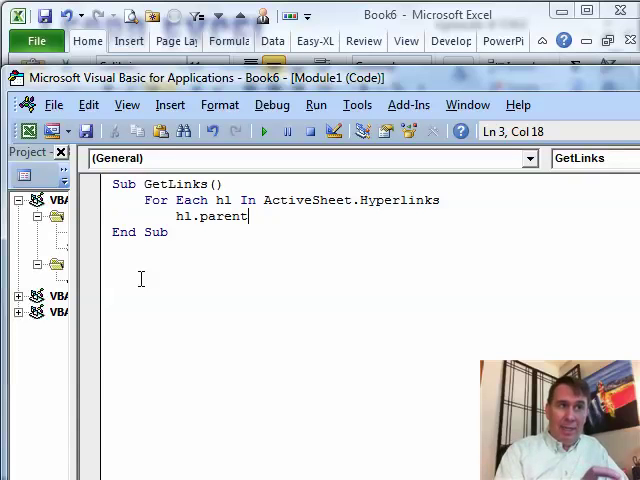
{"action": "type", "text": "."}
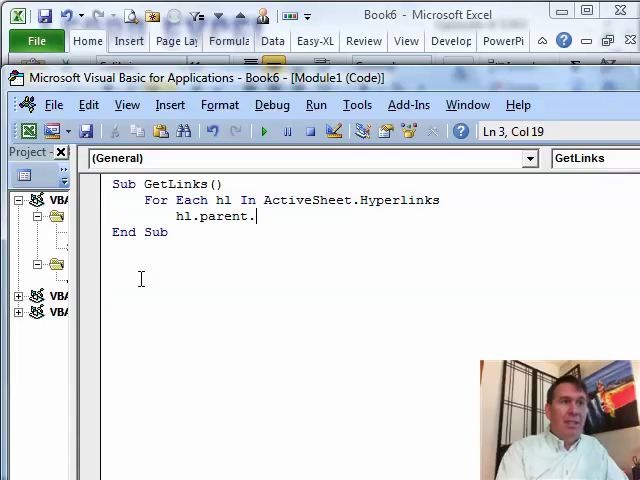
{"action": "type", "text": "offset("}
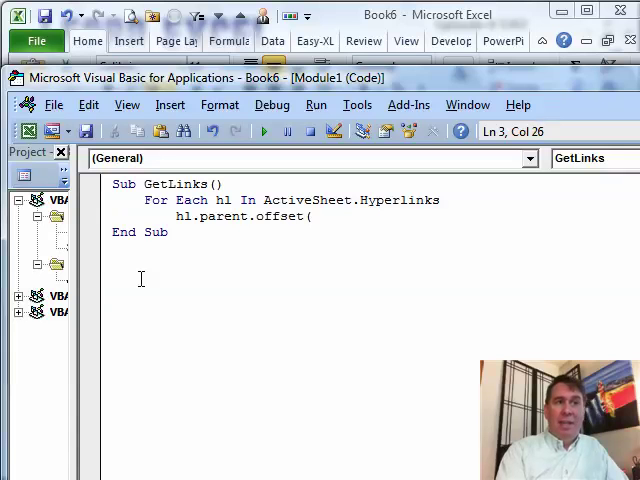
{"action": "type", "text": "0"}
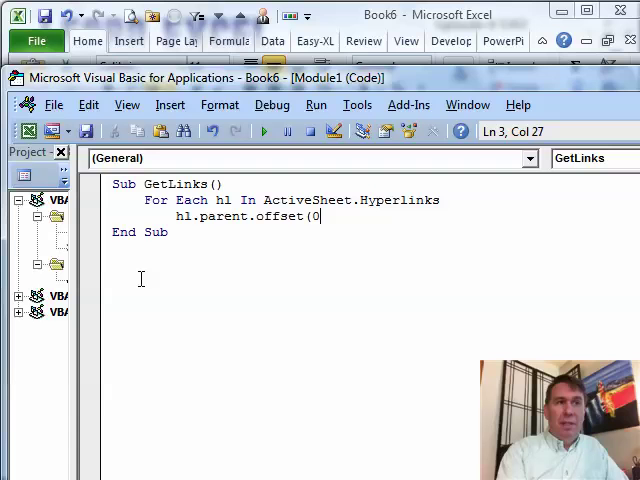
{"action": "type", "text": ",1"}
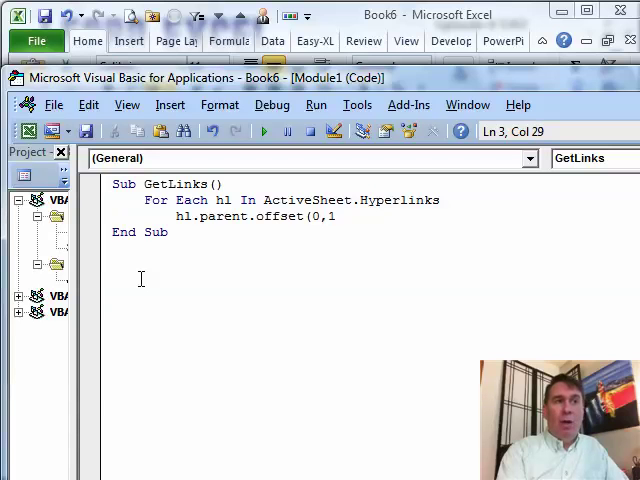
{"action": "type", "text": ")"}
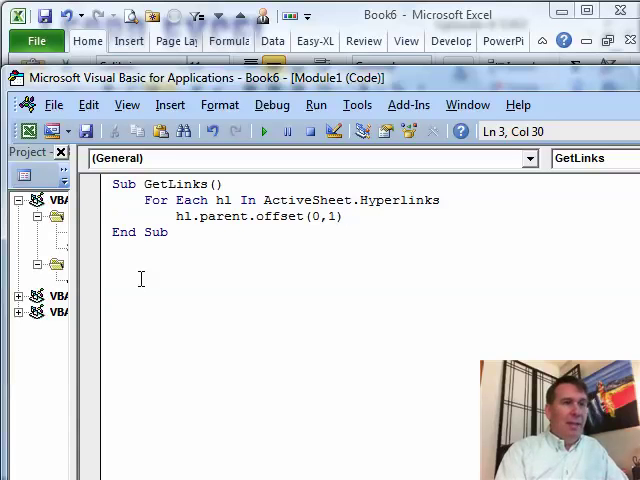
{"action": "type", "text": ".value = h"}
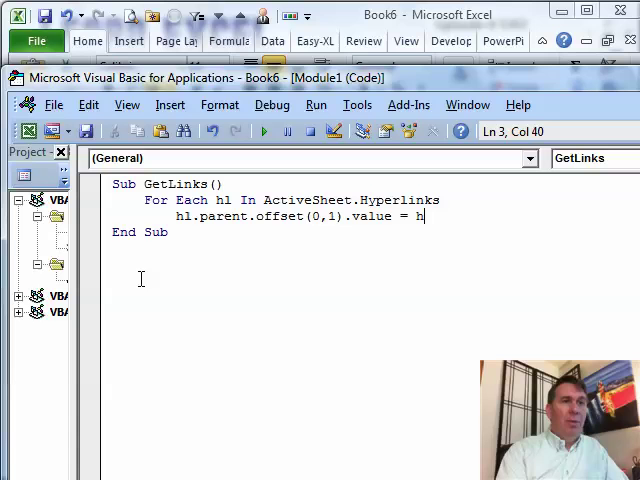
{"action": "type", "text": ".address"}
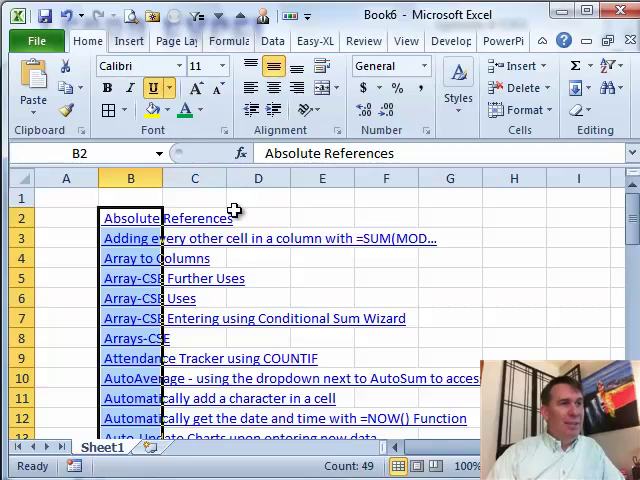
Return to the sheet, run GetLinks, and review the URLs now filling column C
{"action": "key", "text": "alt+F11"}
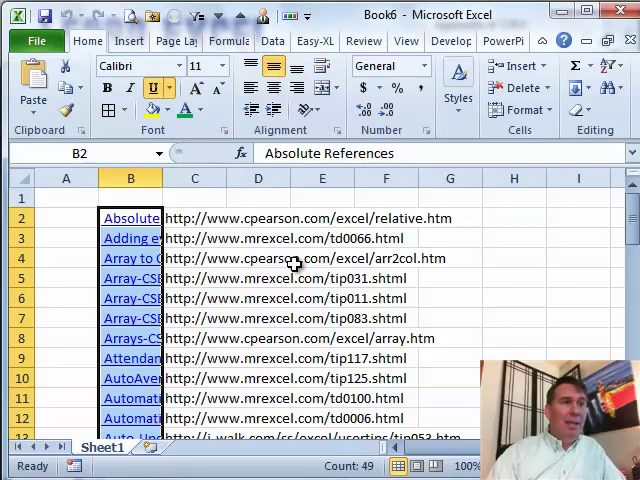
{"action": "mouse_move", "coordinate": [145, 287]}
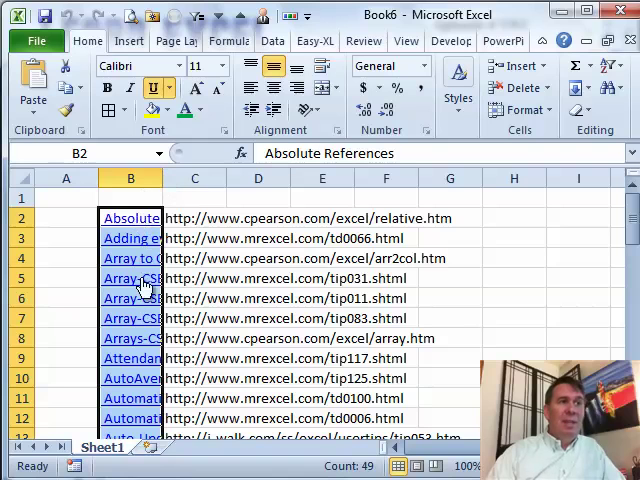
{"action": "mouse_move", "coordinate": [225, 340]}
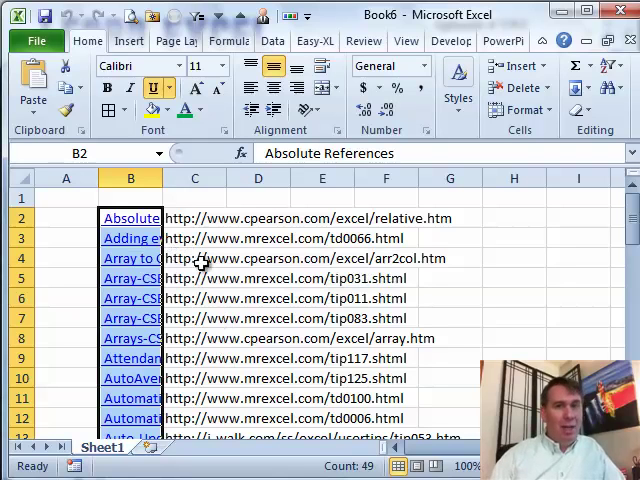
{"action": "scroll", "scroll_direction": "down", "scroll_amount": 3}
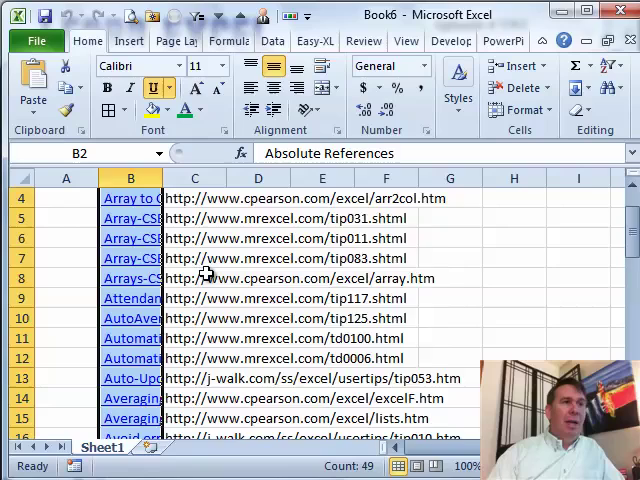
{"action": "scroll", "scroll_direction": "up", "scroll_amount": 3}
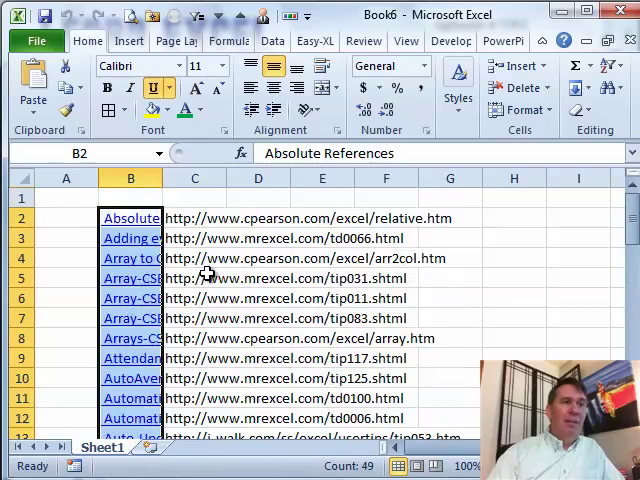